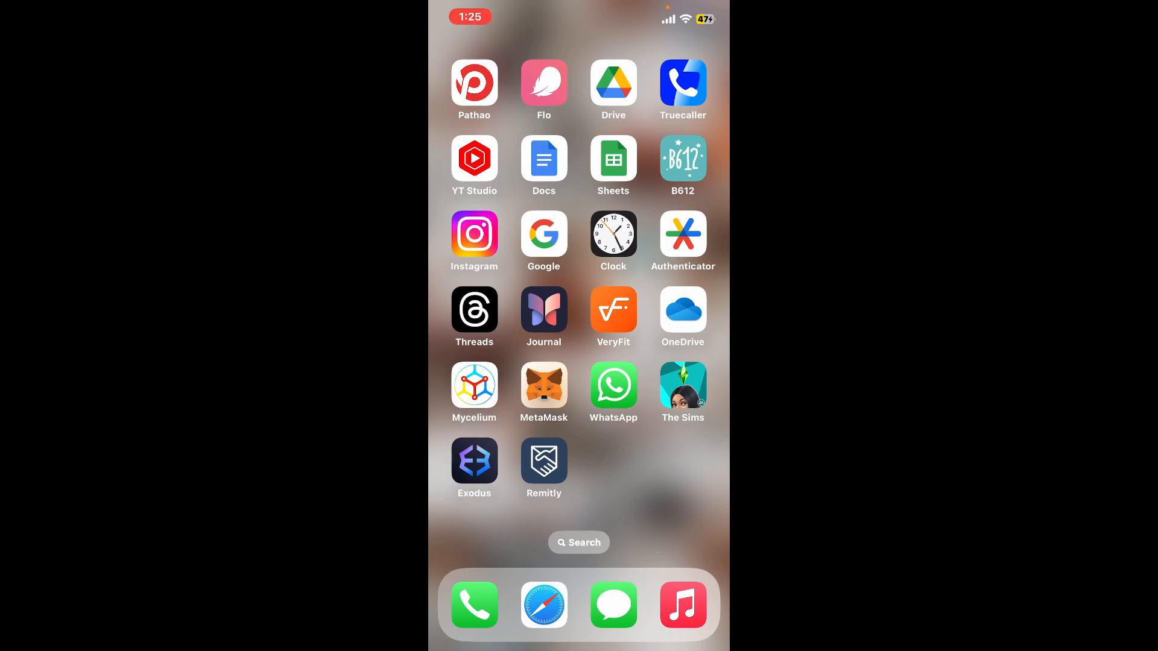
- Launch Exodus from the iPhone home screen and unlock it with the passcode
left_click(474, 461)
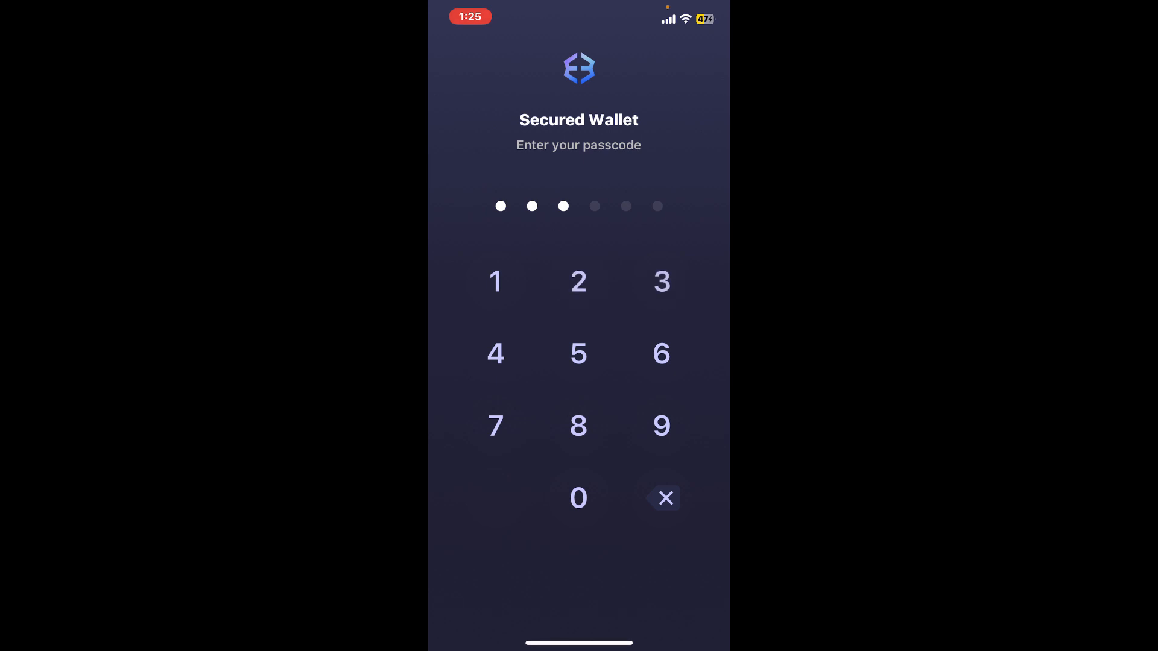
left_click(578, 497)
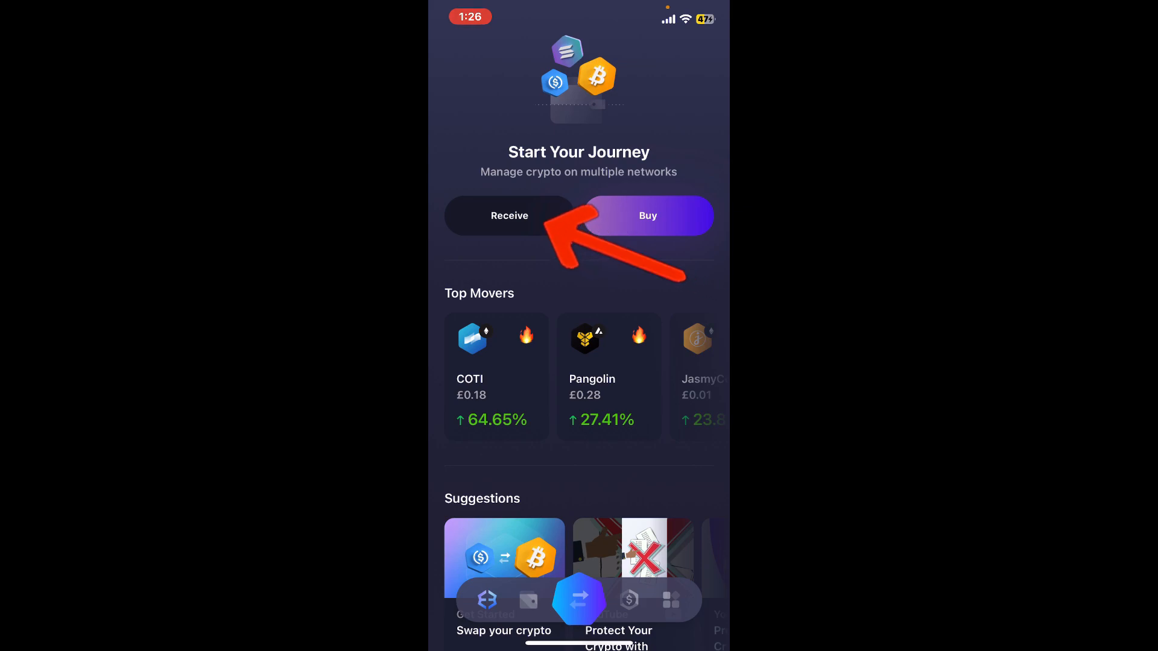
- Choose Polygon from the receive asset list and select MATIC on the Polygon network
left_click(509, 216)
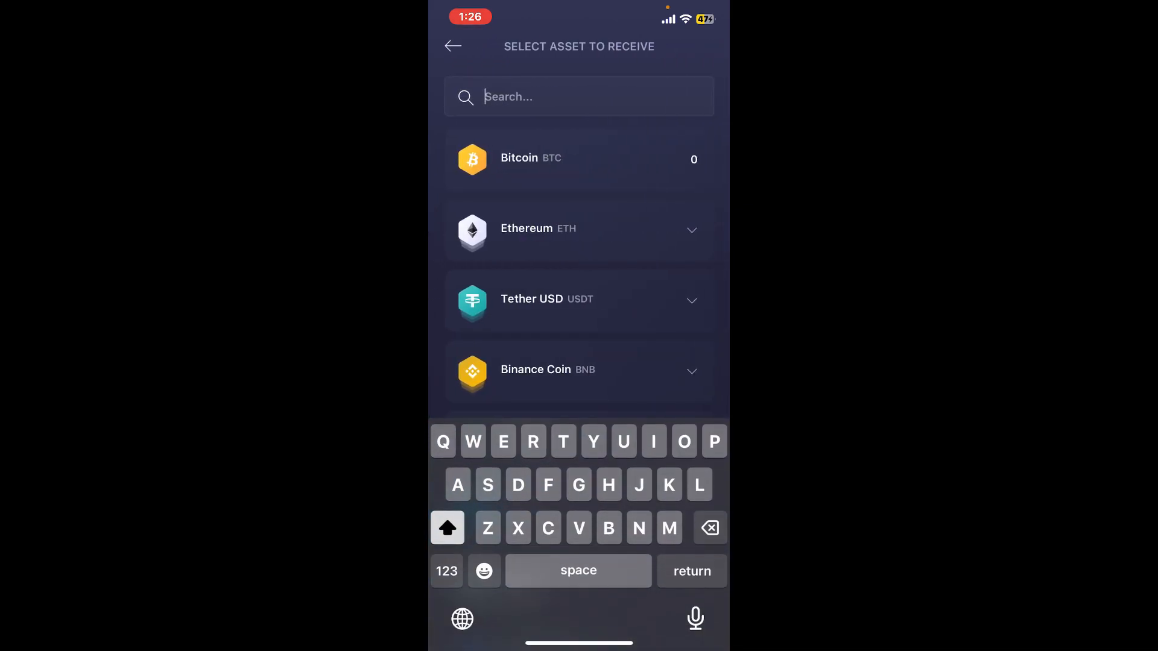
scroll("down", 3)
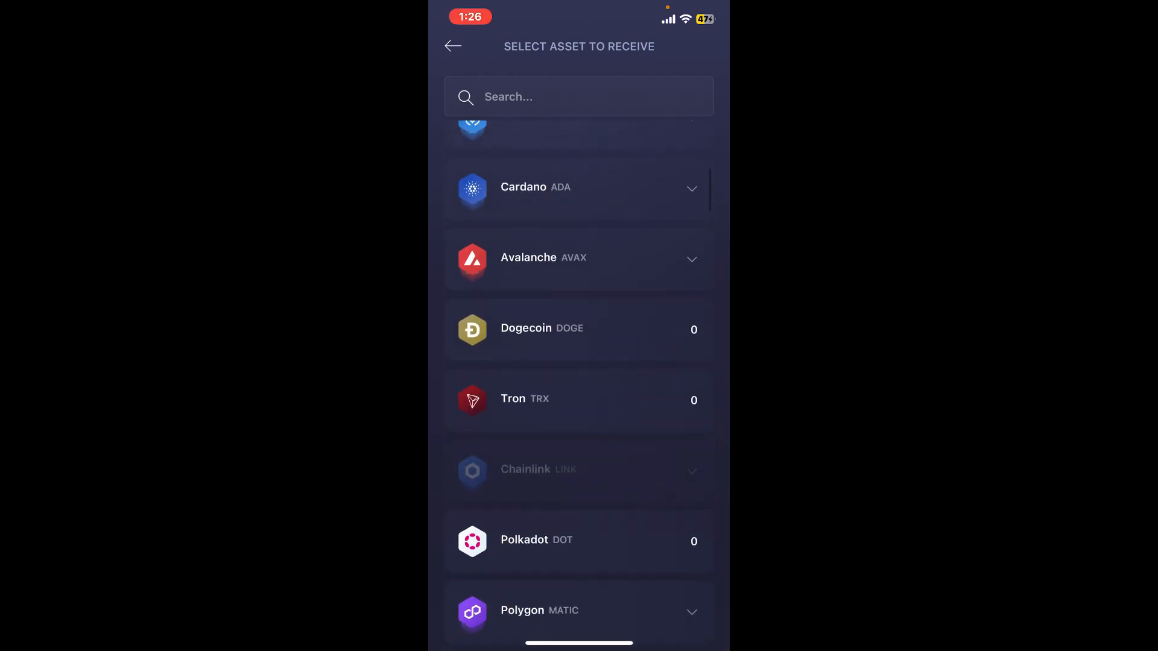
scroll("down", 3)
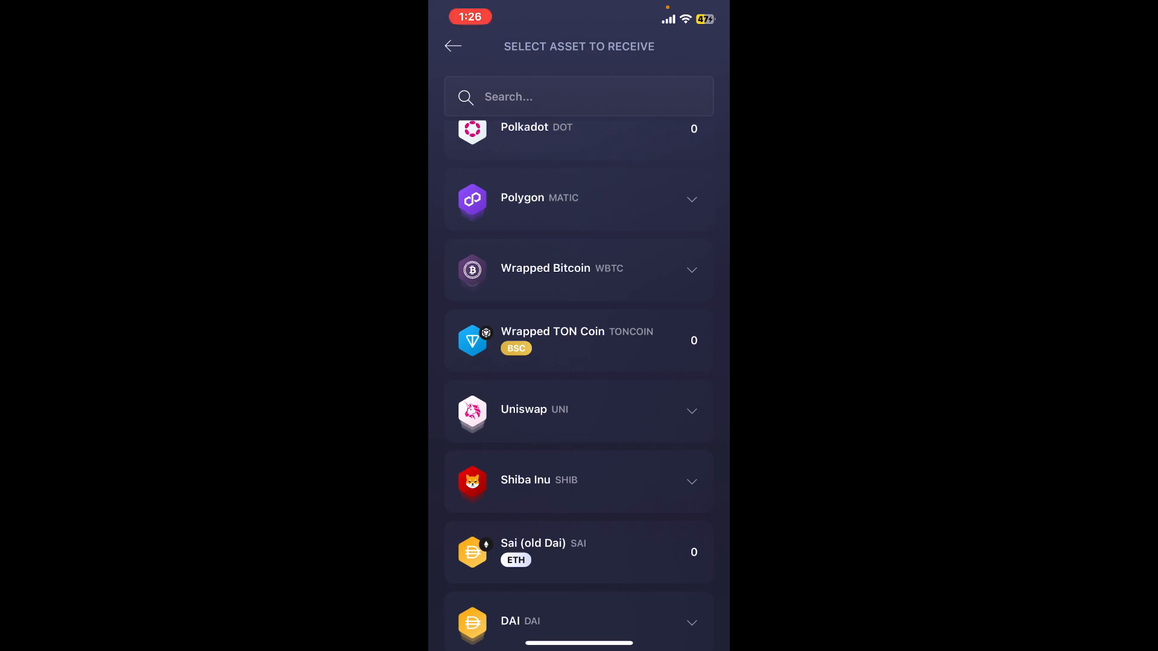
left_click(578, 198)
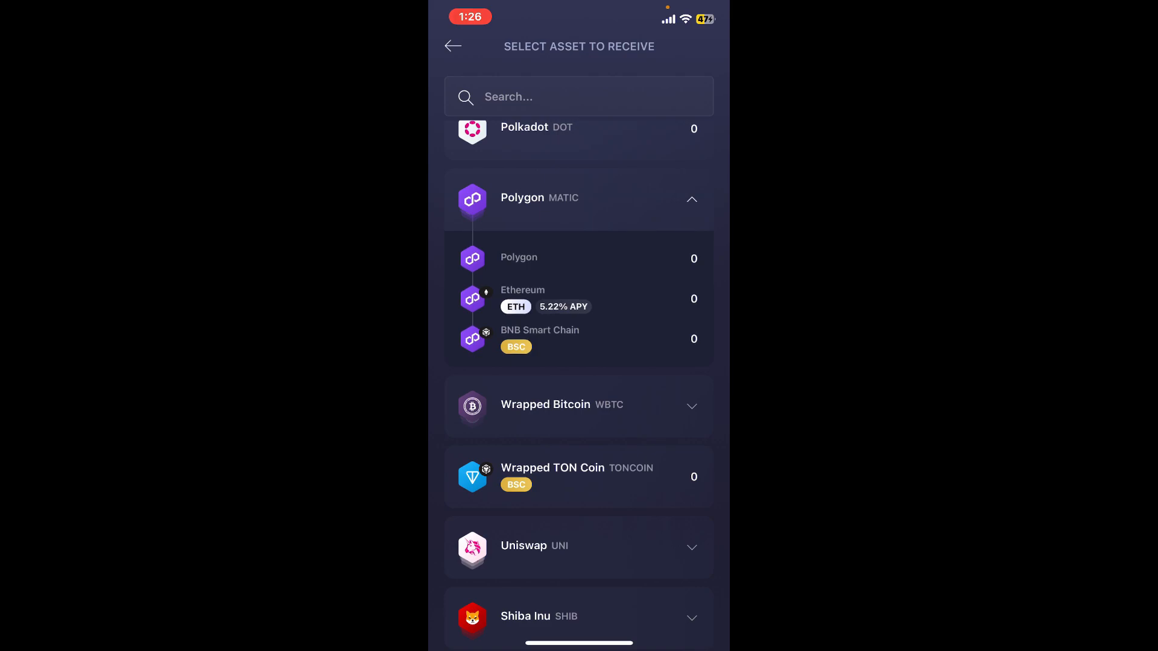
left_click(519, 257)
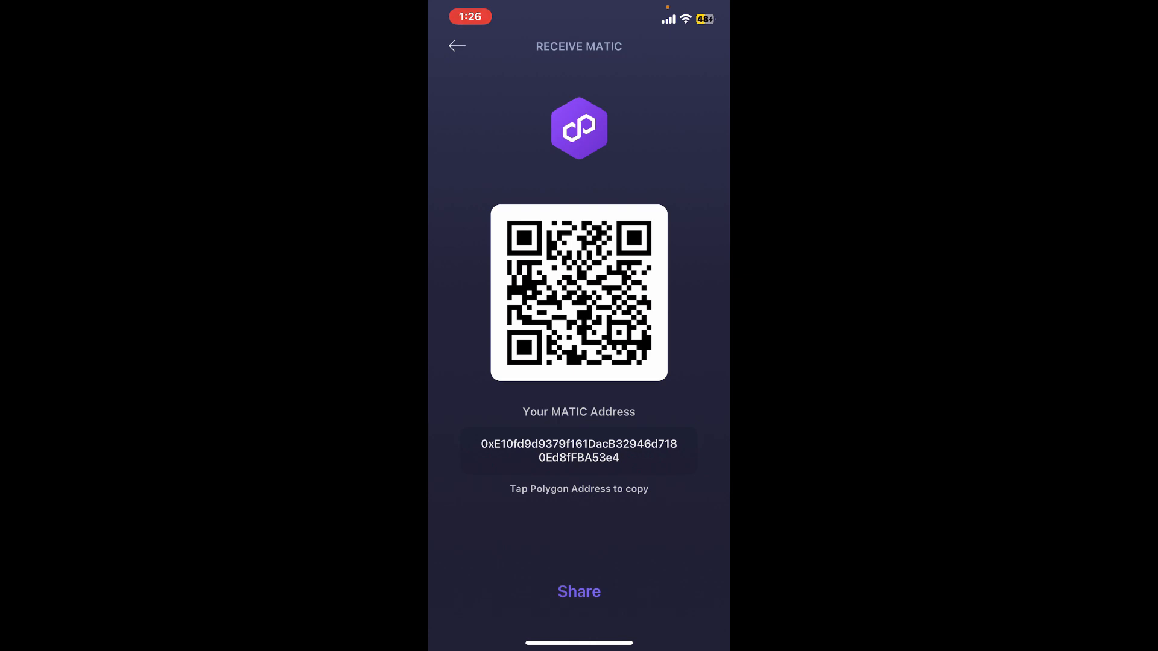
left_click(578, 592)
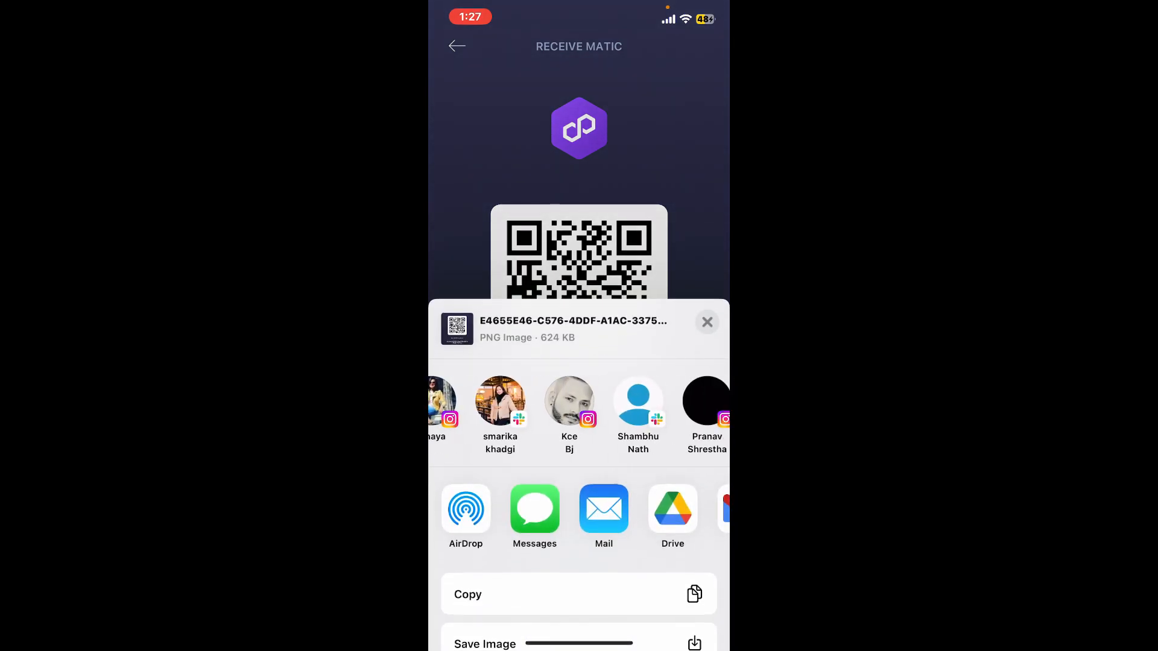
scroll("left", 3)
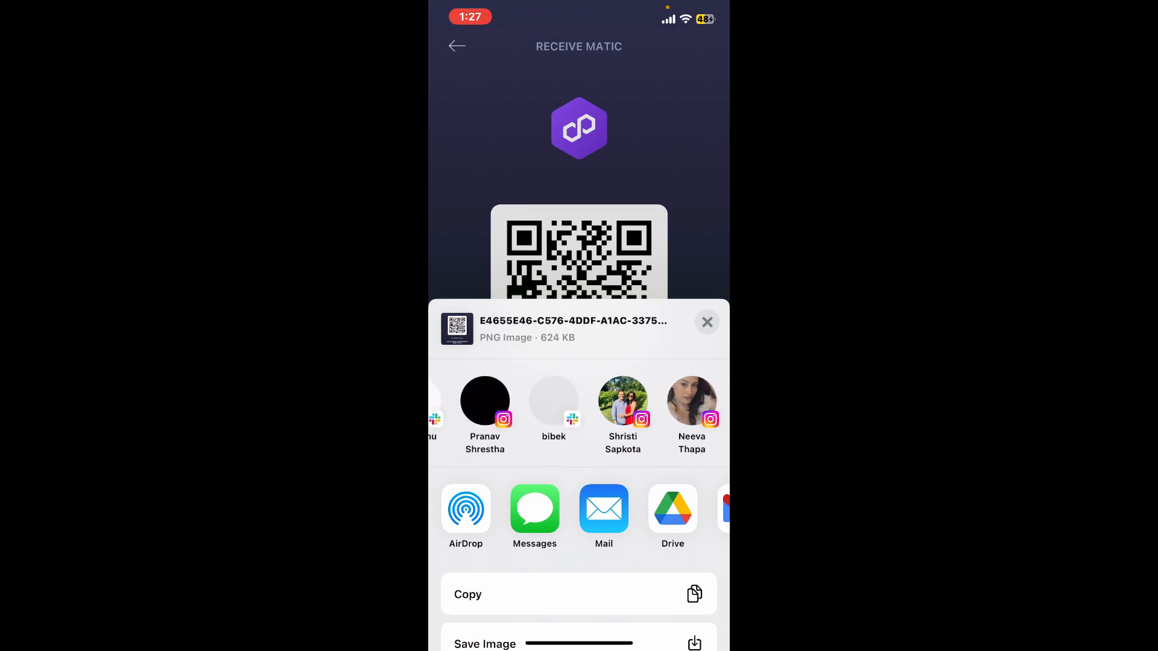
scroll("left", 3)
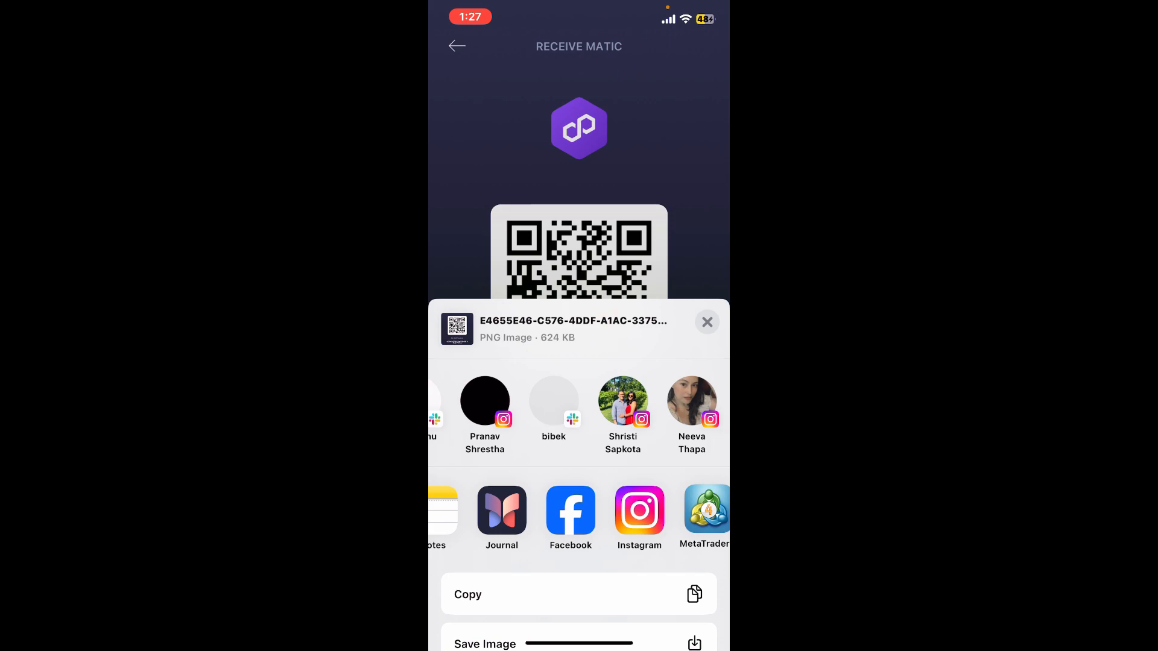
left_click(706, 322)
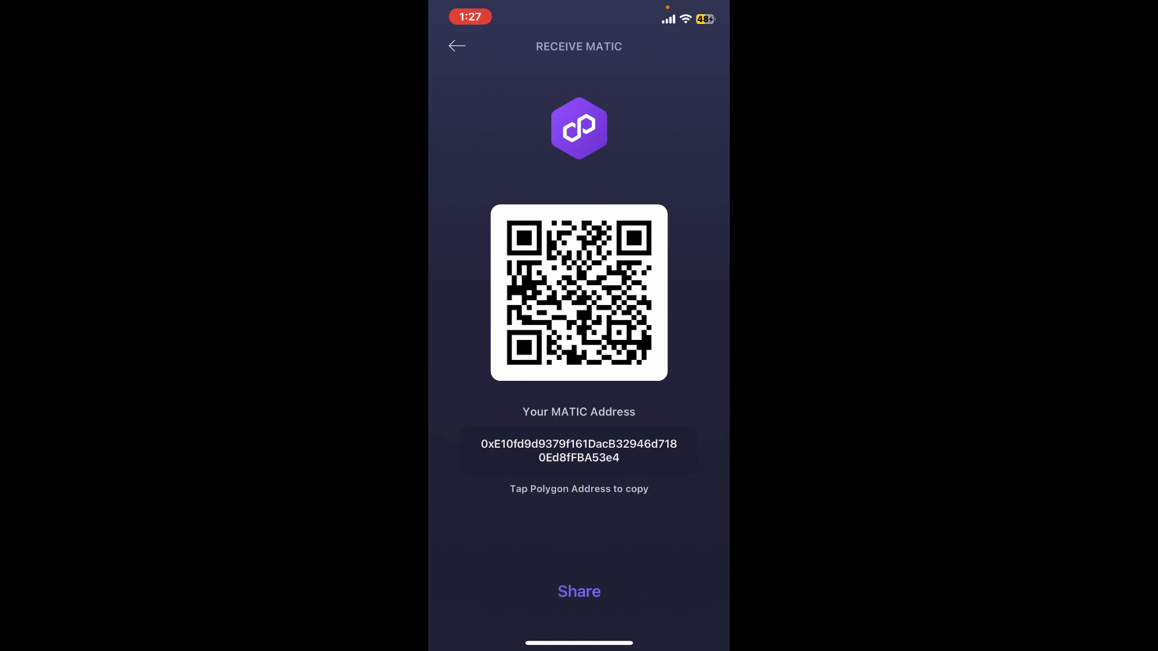
- Go back from the Receive MATIC screen to the Exodus home screen
left_click(456, 46)
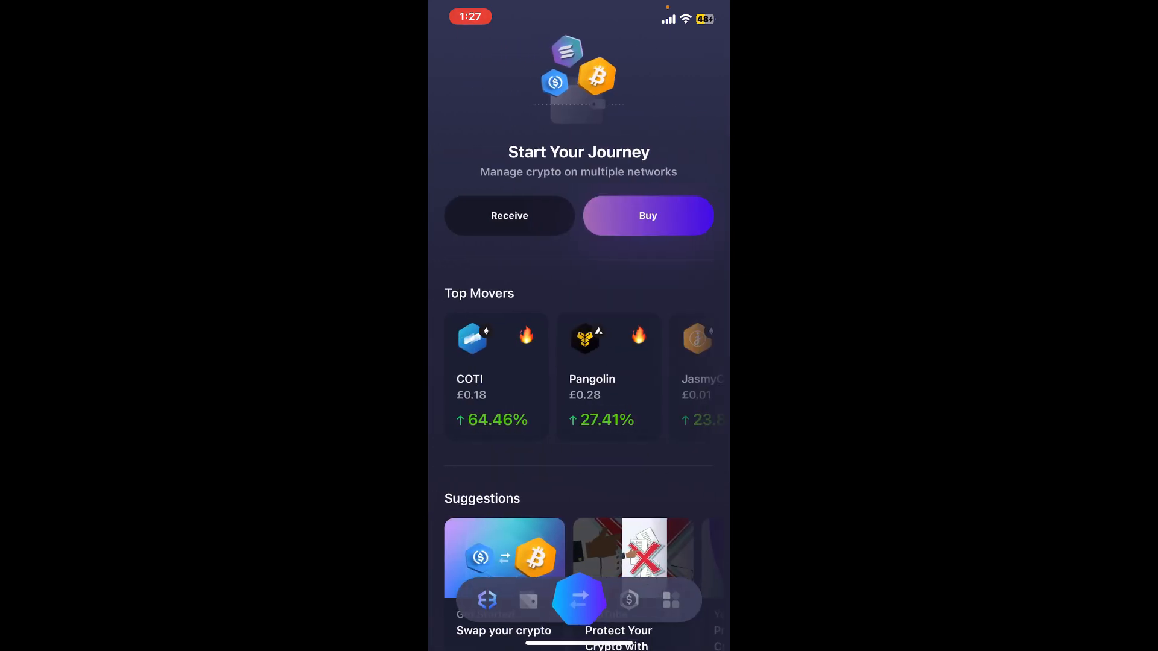